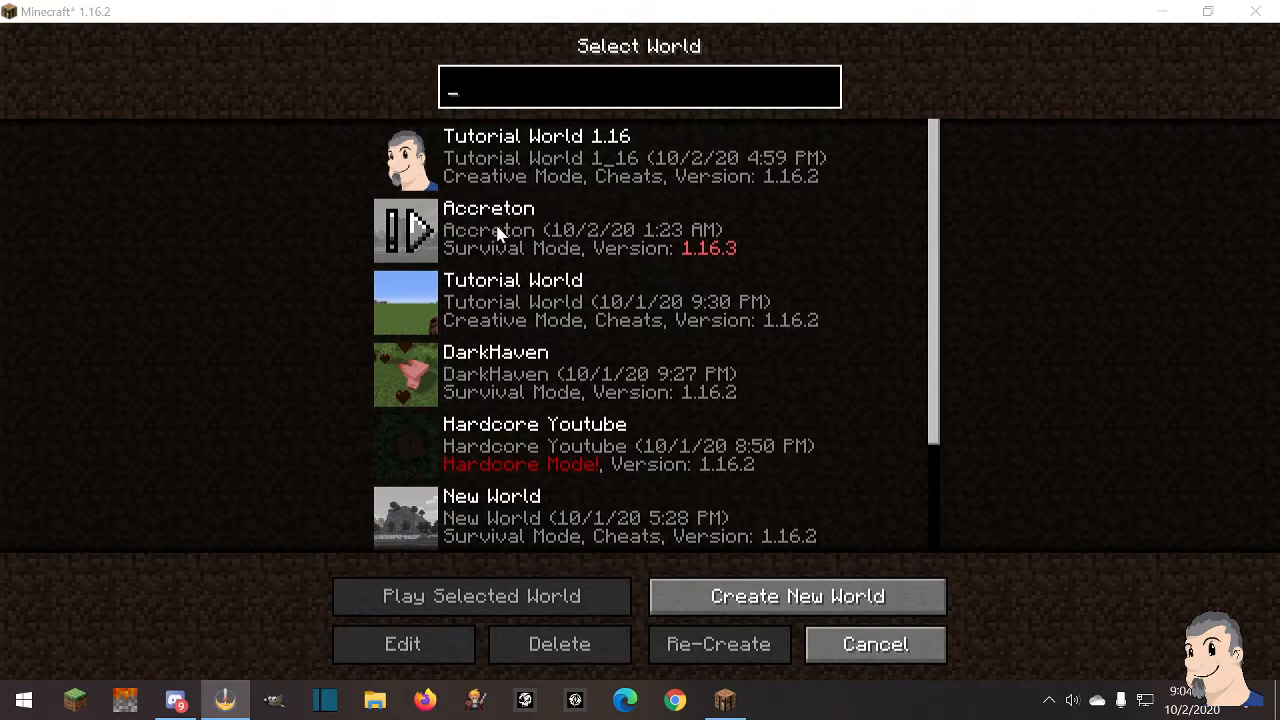
{"action": "mouse_move", "coordinate": [490, 230]}
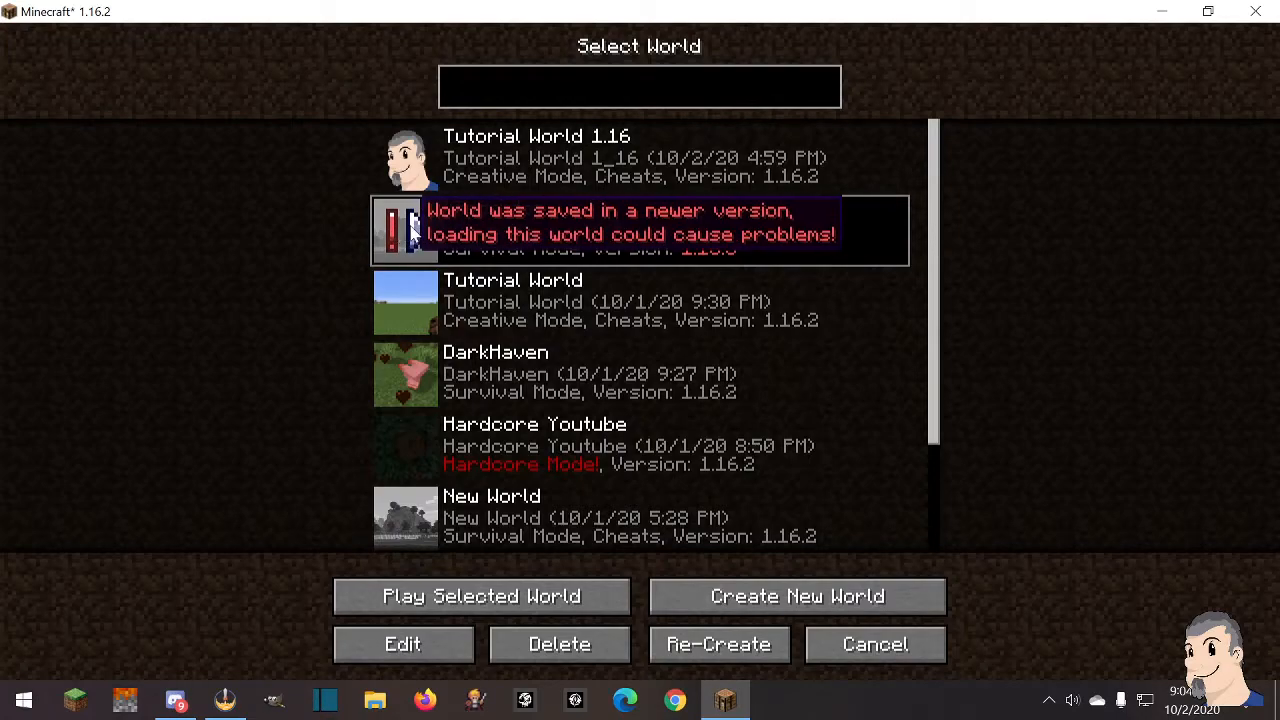
Select the Accreton world (saved in newer version 1.16.3) in the Select World list
{"action": "left_click", "coordinate": [402, 644]}
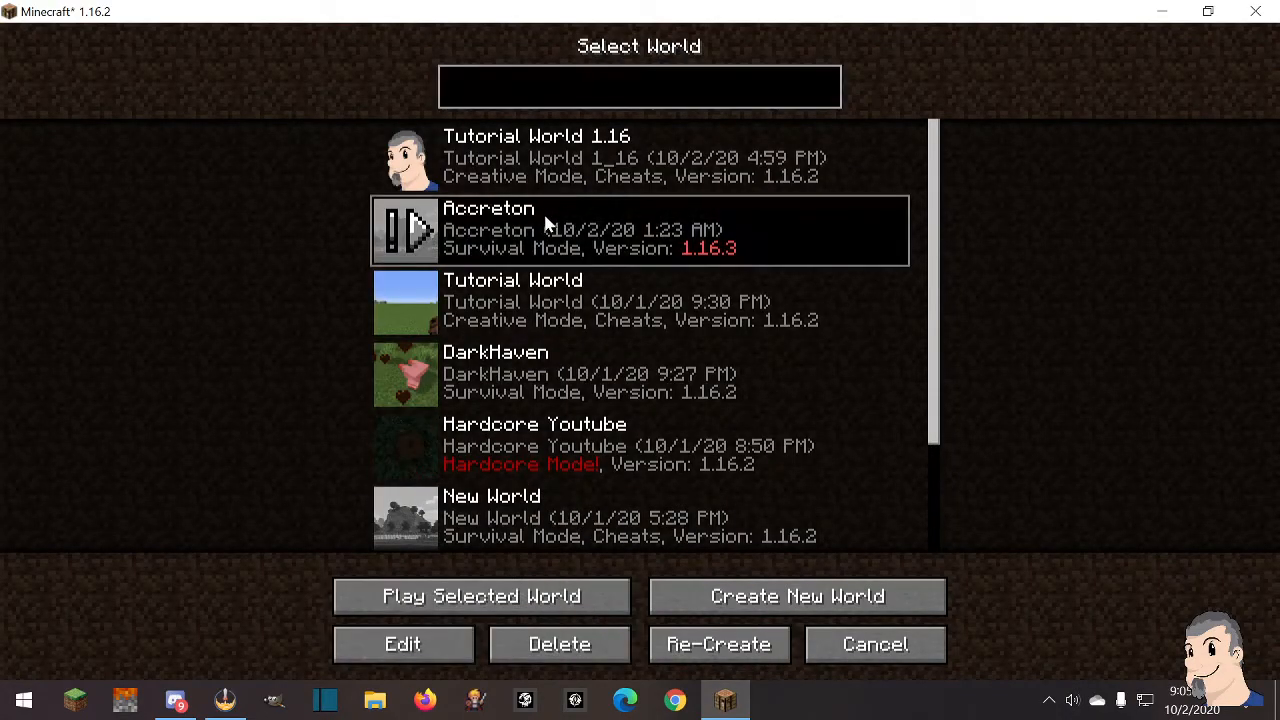
From Accreton's Edit World screen, show its save folder (region, stats, level.dat, session.lock) in File Explorer
{"action": "left_click", "coordinate": [402, 644]}
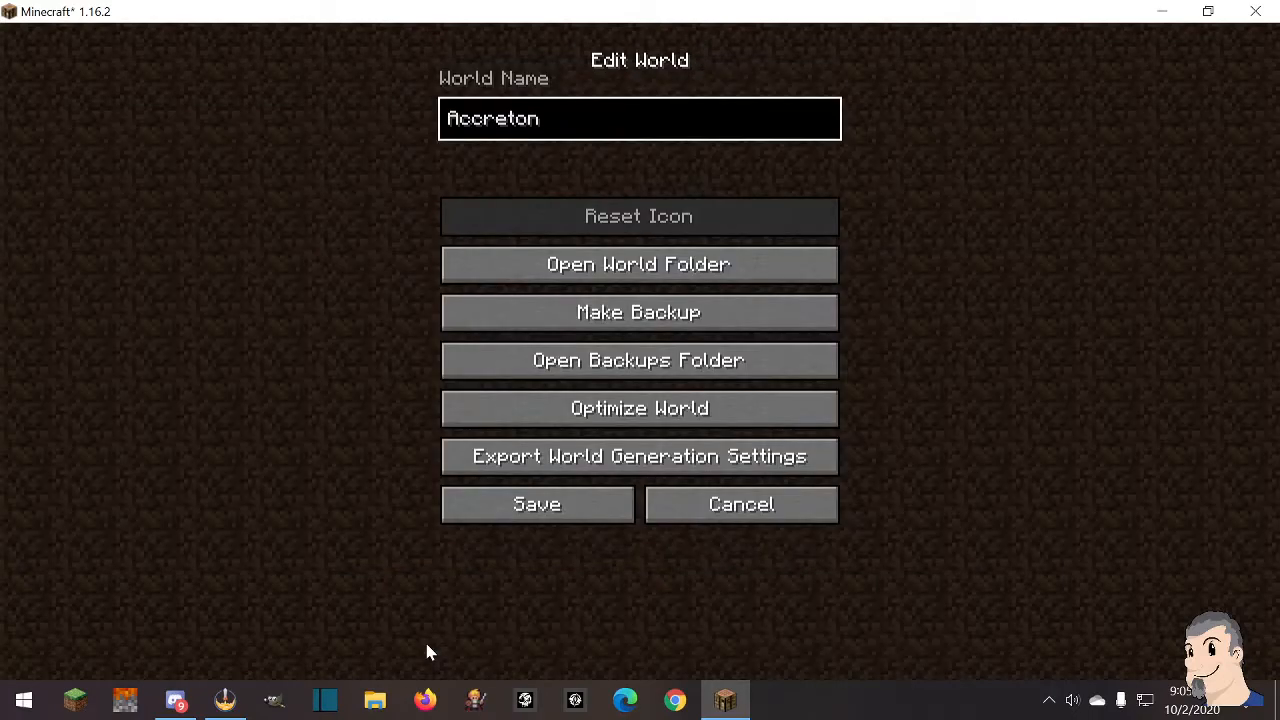
{"action": "left_click", "coordinate": [638, 264]}
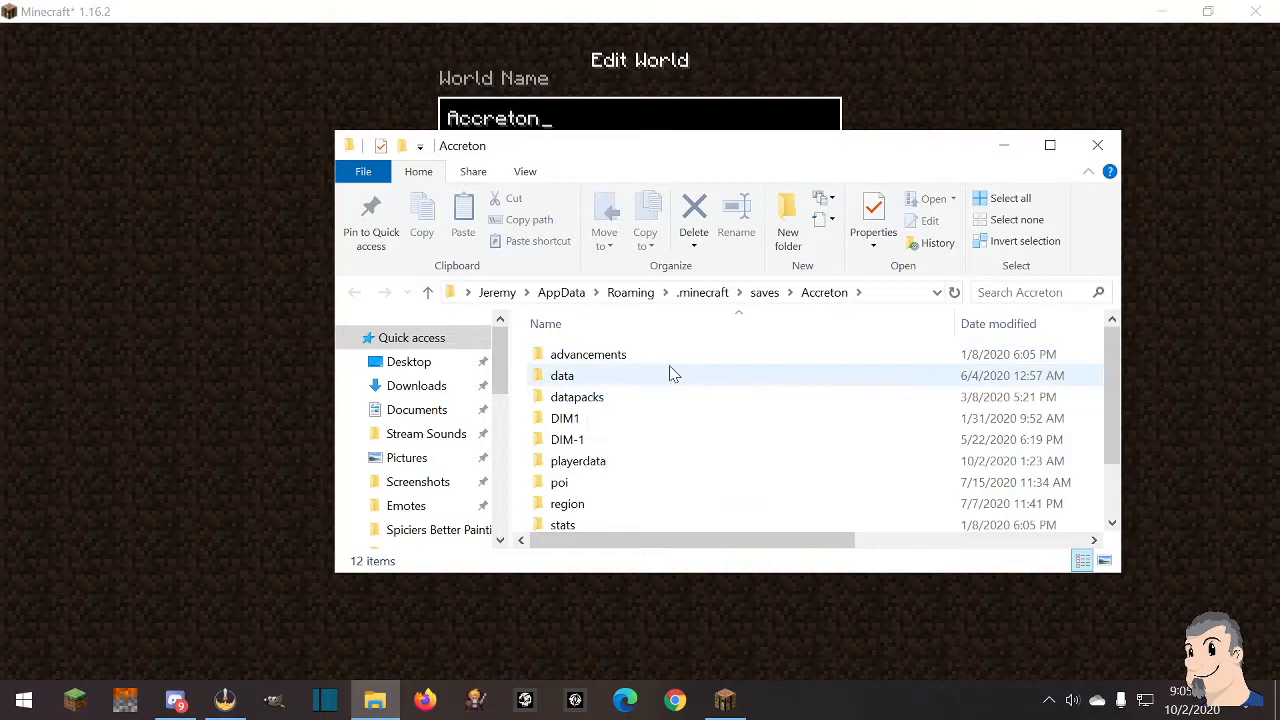
{"action": "scroll", "scroll_direction": "down", "scroll_amount": 3}
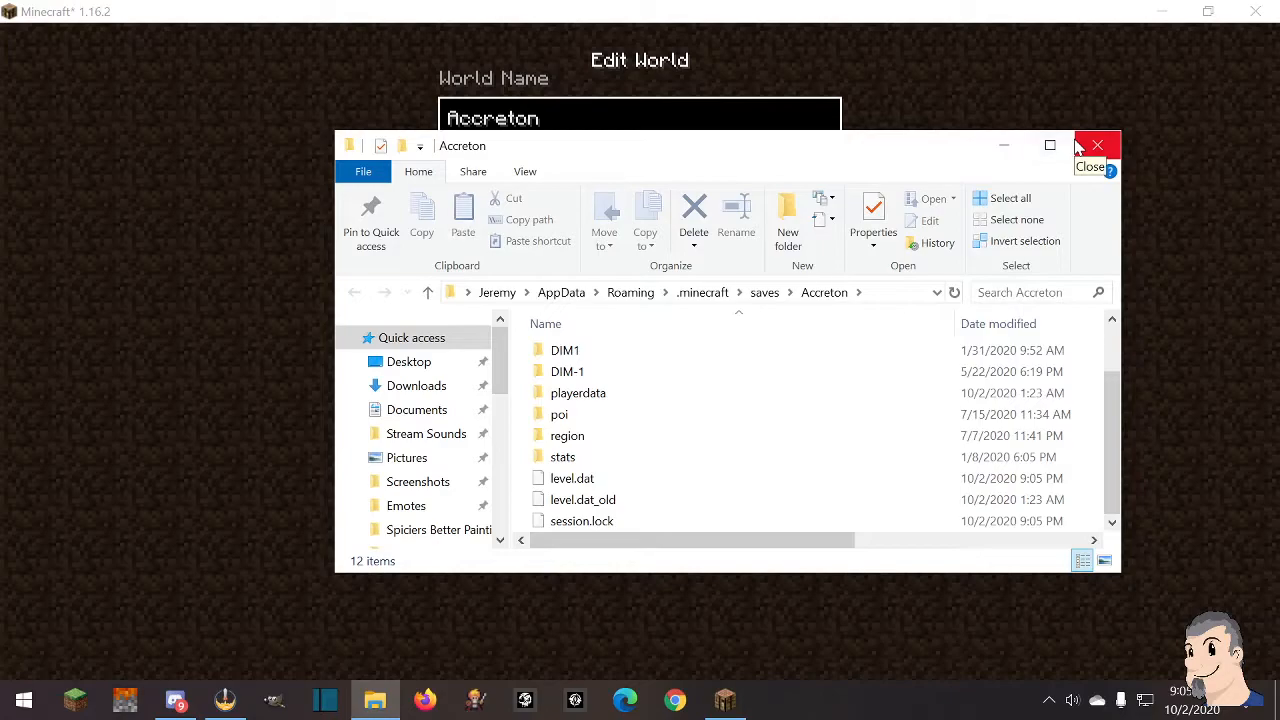
In a new Explorer window, rename the 64×64 shield PNG in Spiciers Better Paintings from Accreton to icon
{"action": "left_click", "coordinate": [1096, 144]}
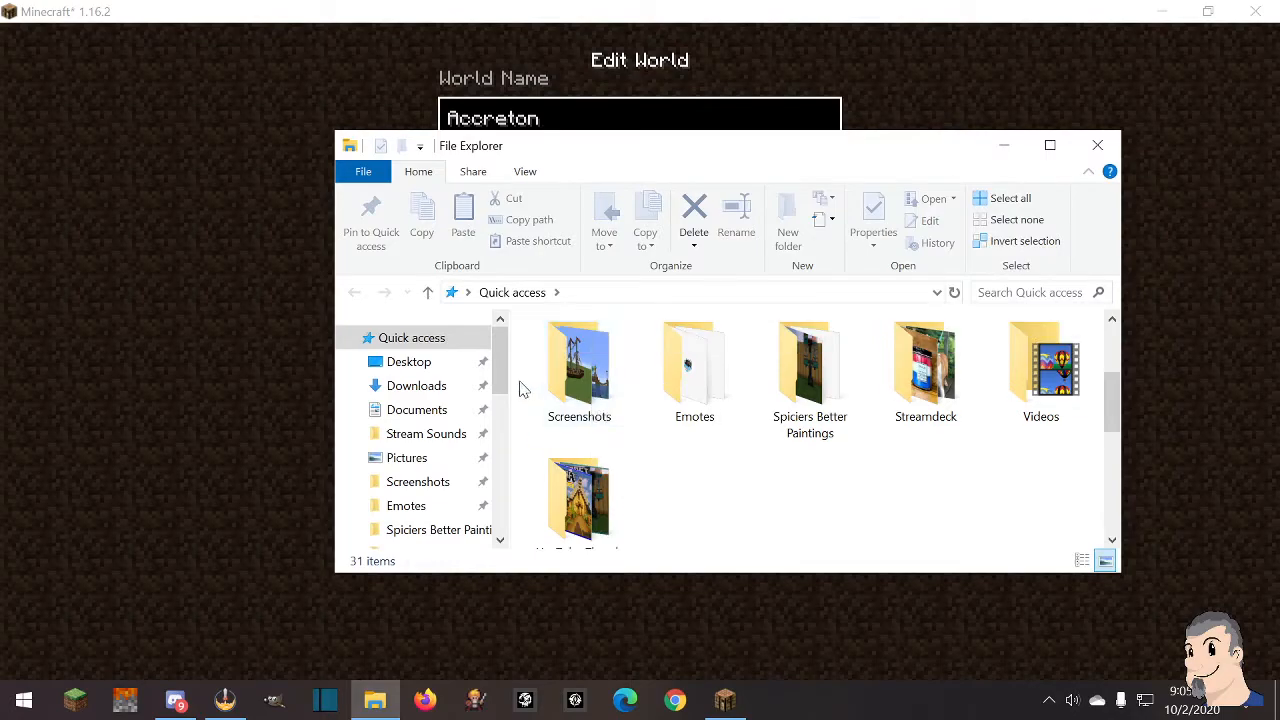
{"action": "double_click", "coordinate": [808, 370]}
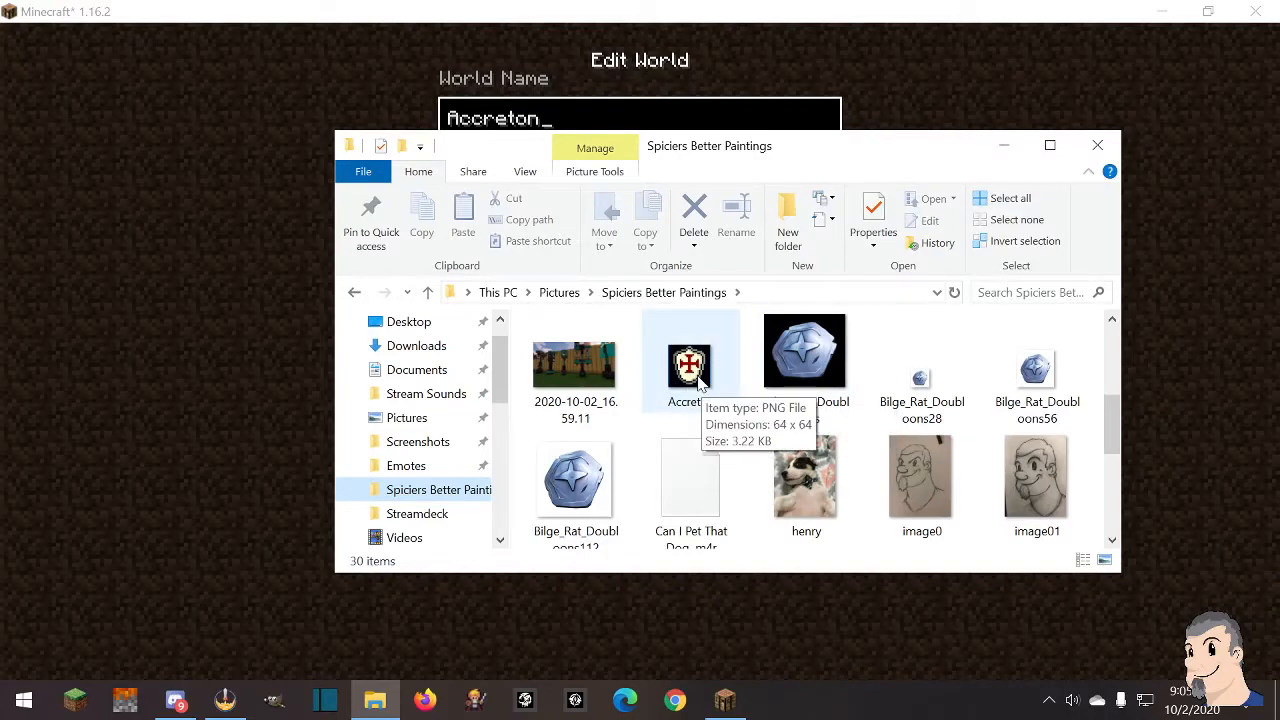
{"action": "left_click", "coordinate": [690, 364]}
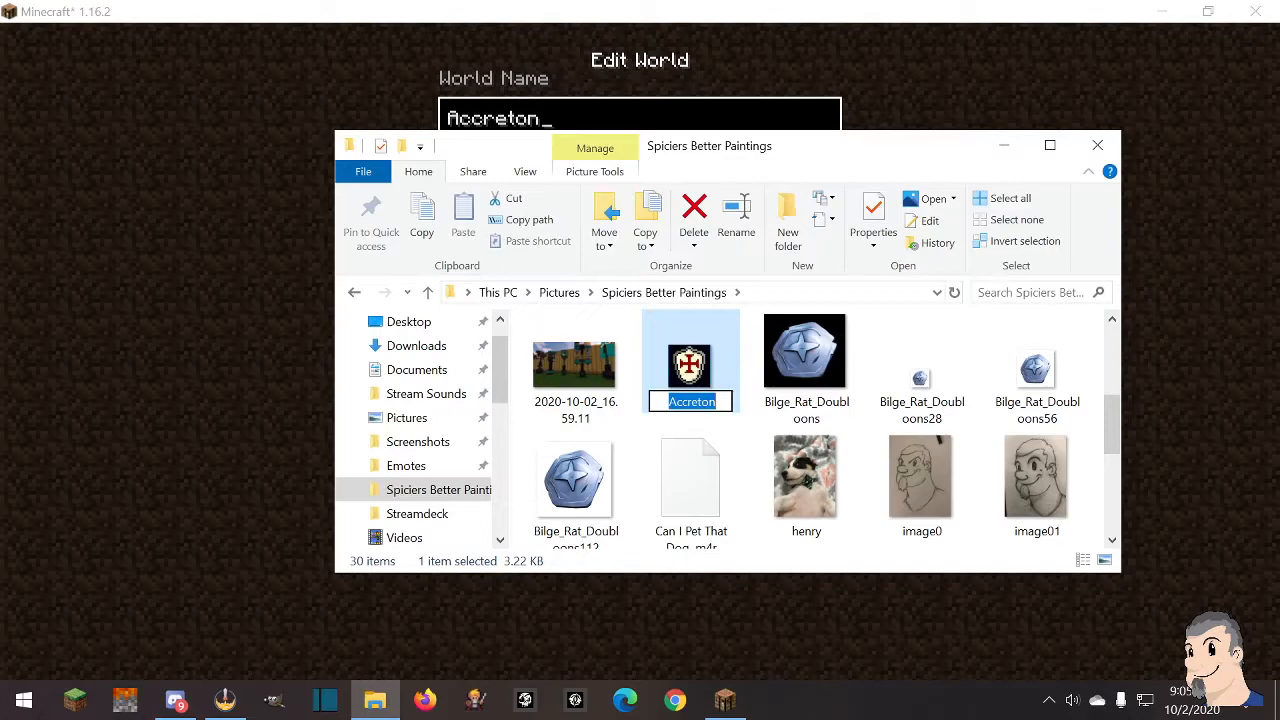
{"action": "mouse_move", "coordinate": [650, 392]}
{"action": "type", "text": "icon"}
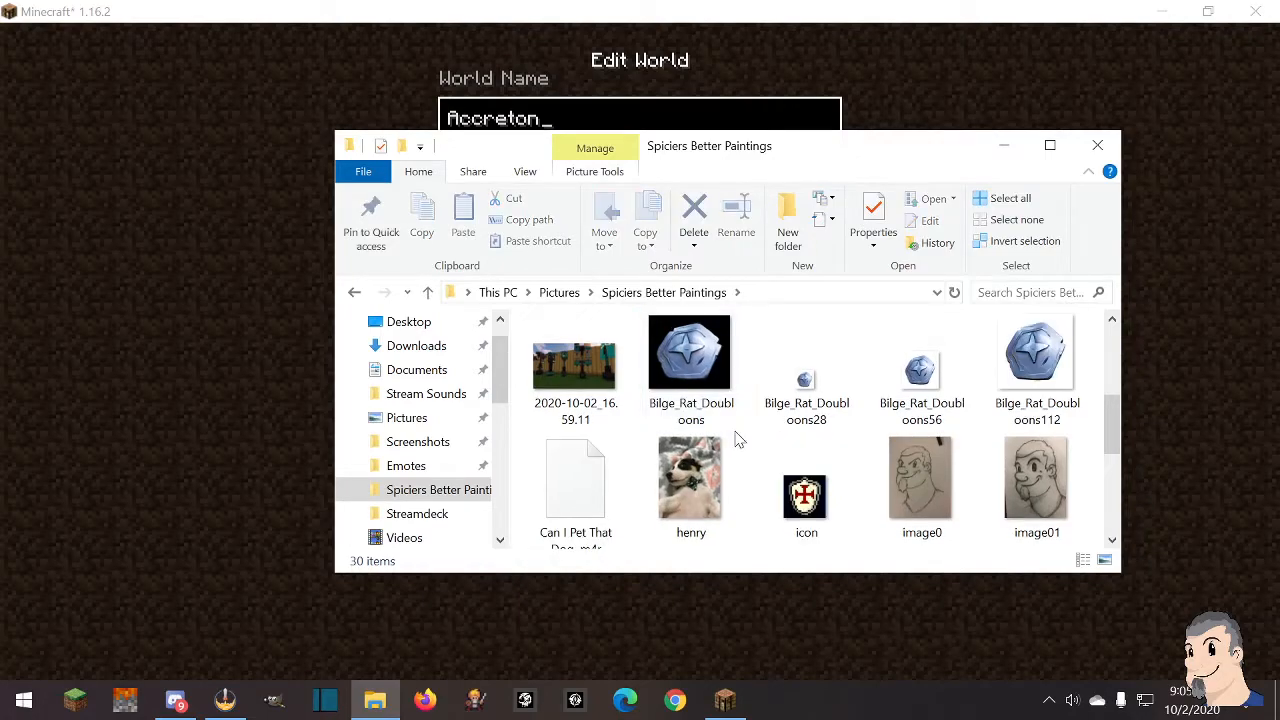
Move the icon image into the Accreton save folder and close the Explorer windows
{"action": "left_click", "coordinate": [806, 476]}
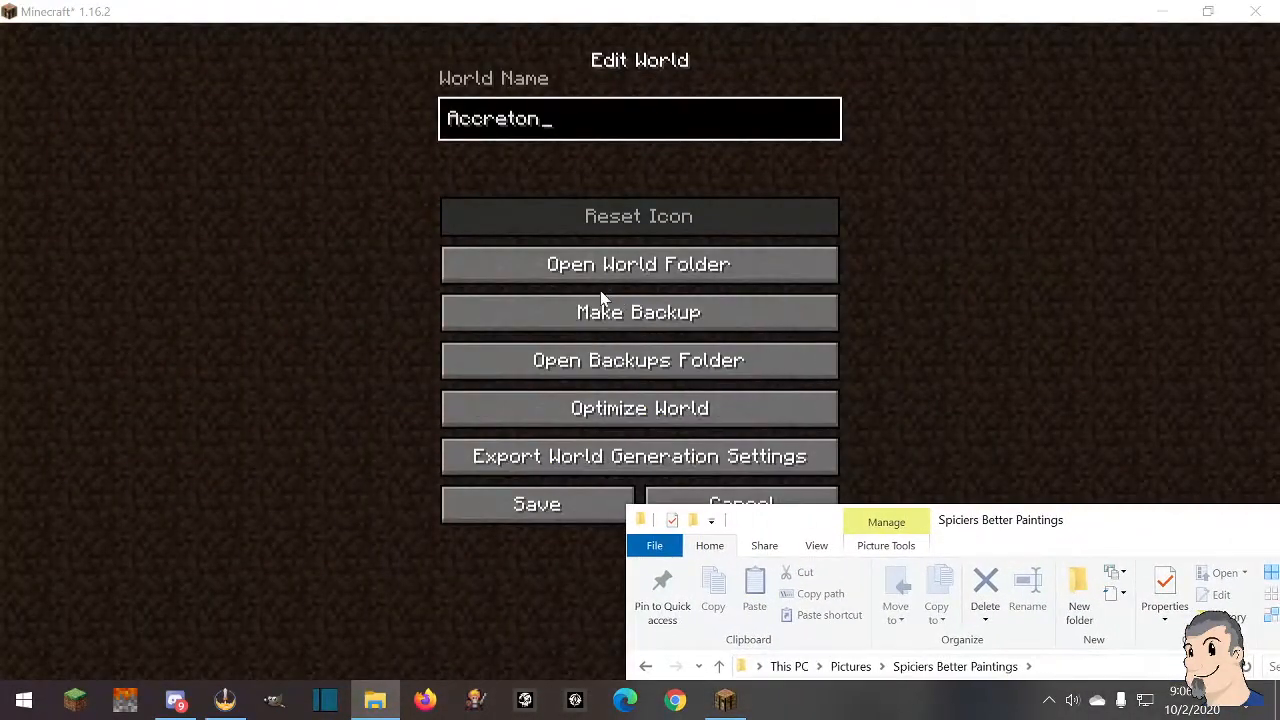
{"action": "left_click", "coordinate": [640, 264]}
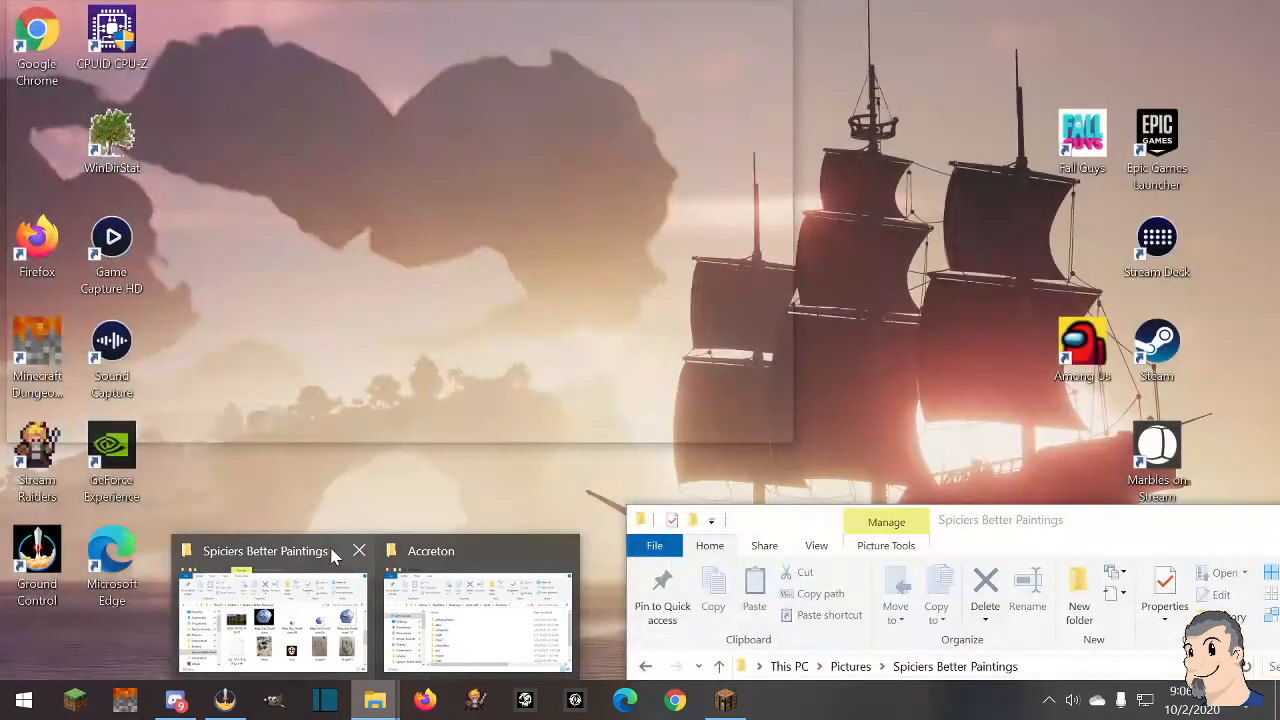
{"action": "left_click", "coordinate": [430, 550]}
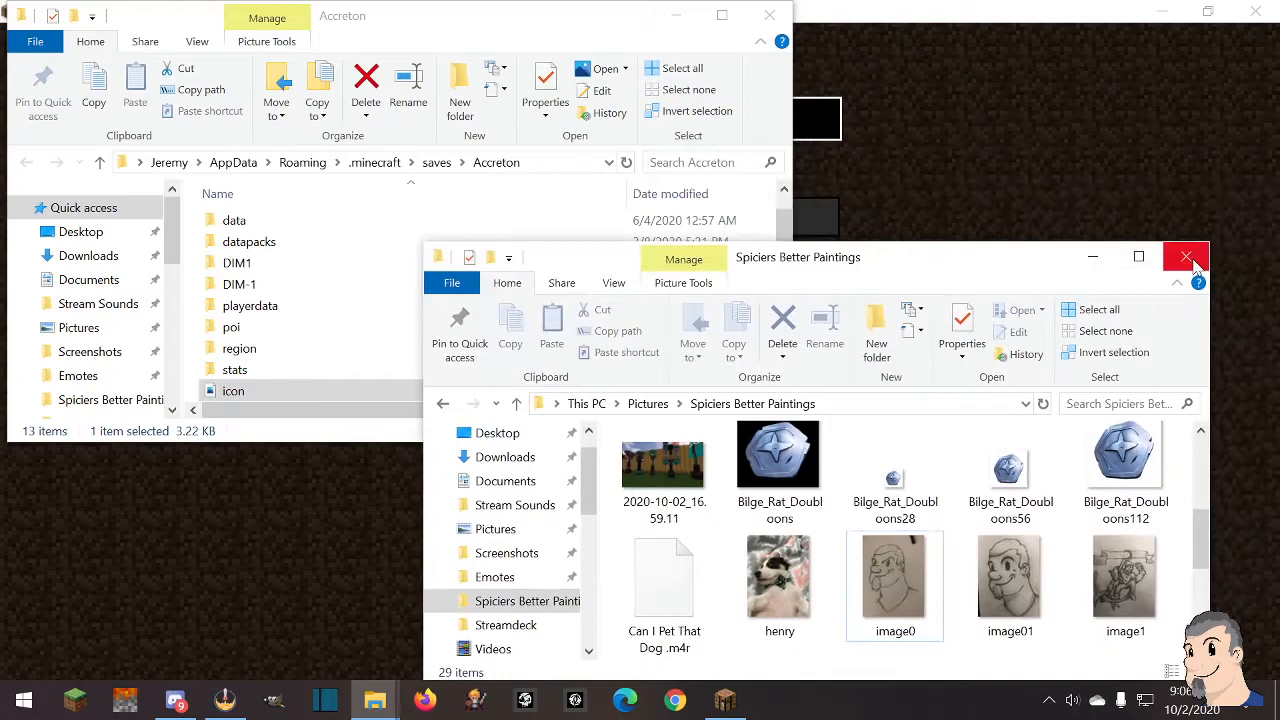
{"action": "left_click", "coordinate": [1188, 256]}
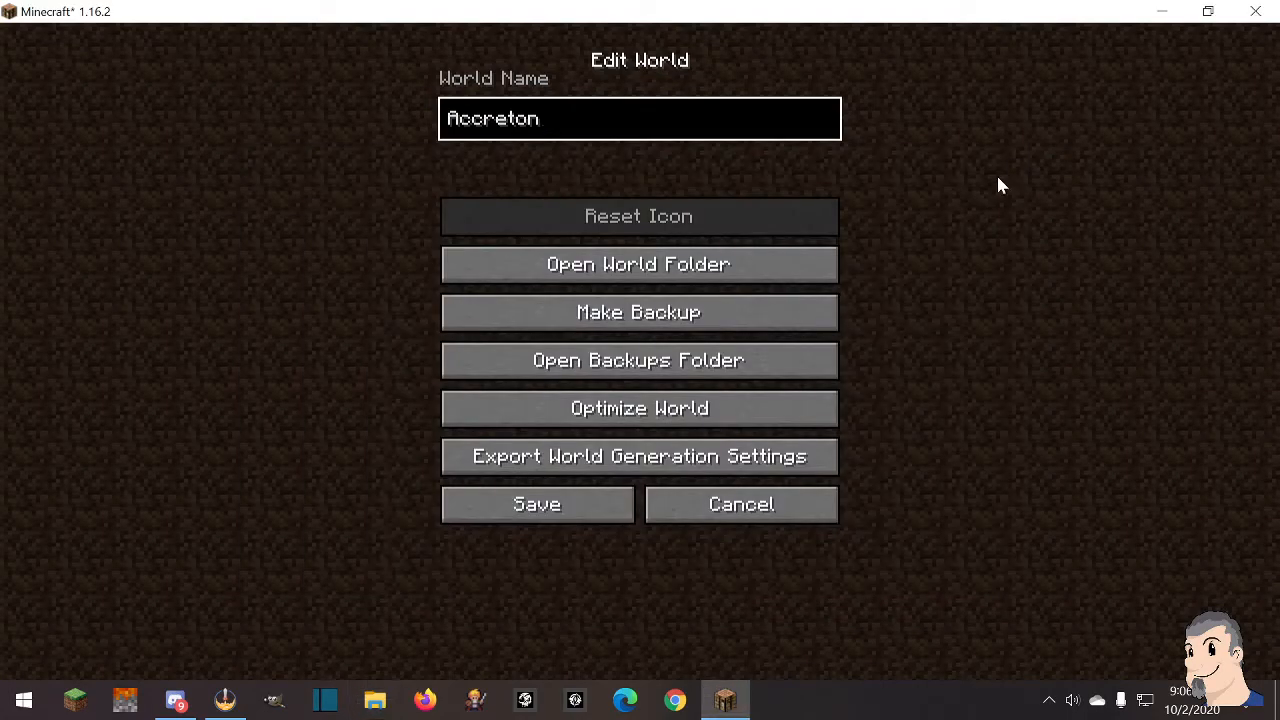
Save the Edit World screen so Accreton shows the shield-with-cross icon in the world list
{"action": "left_click", "coordinate": [740, 504]}
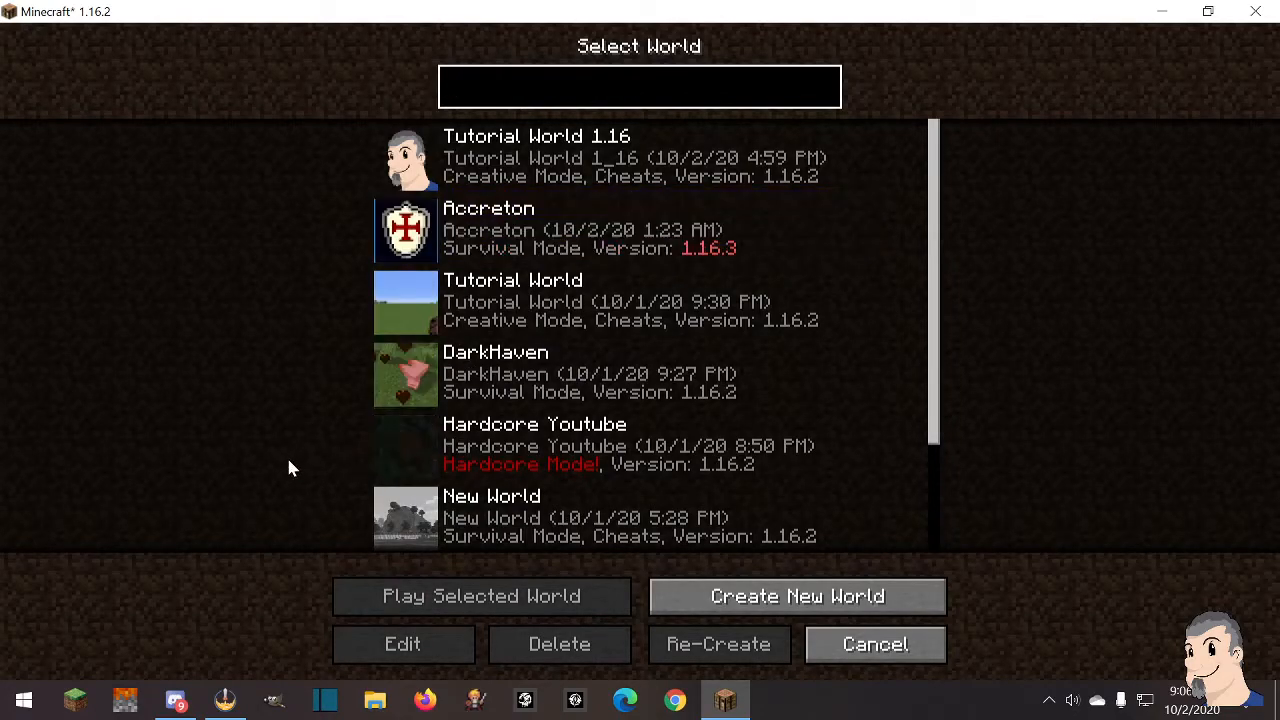
{"action": "left_click", "coordinate": [640, 88]}
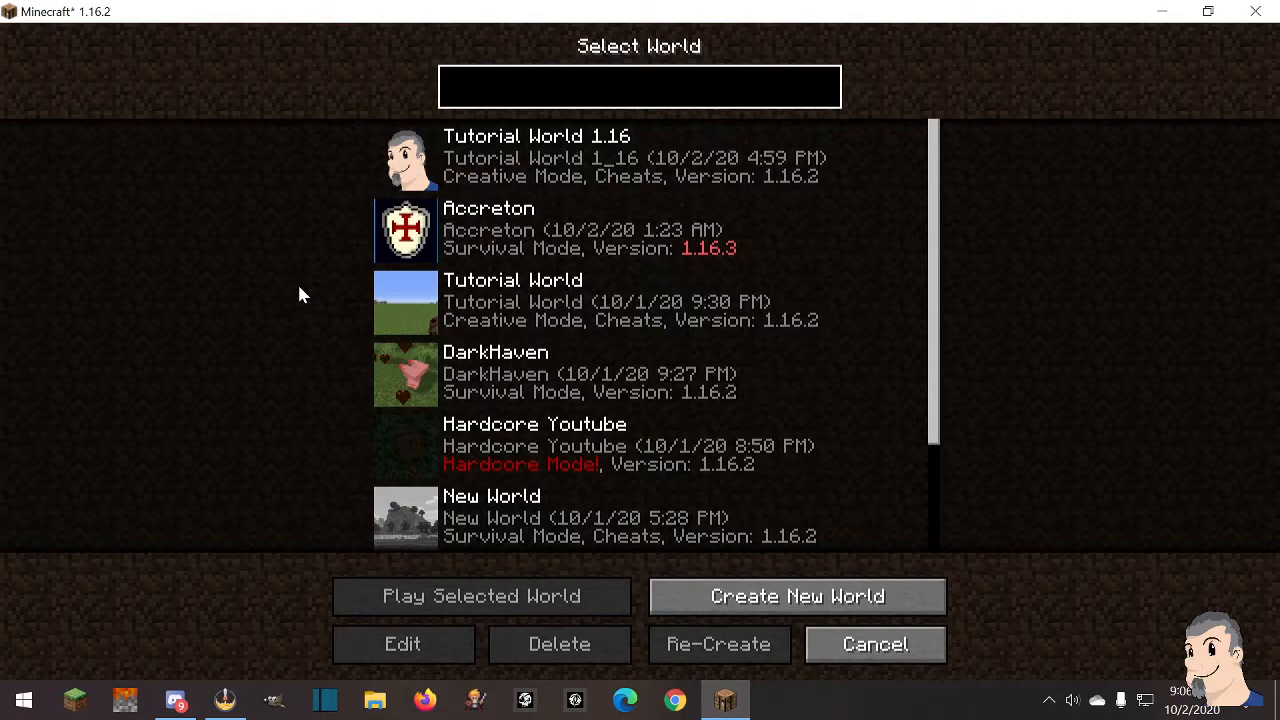
{"action": "left_click", "coordinate": [640, 88]}
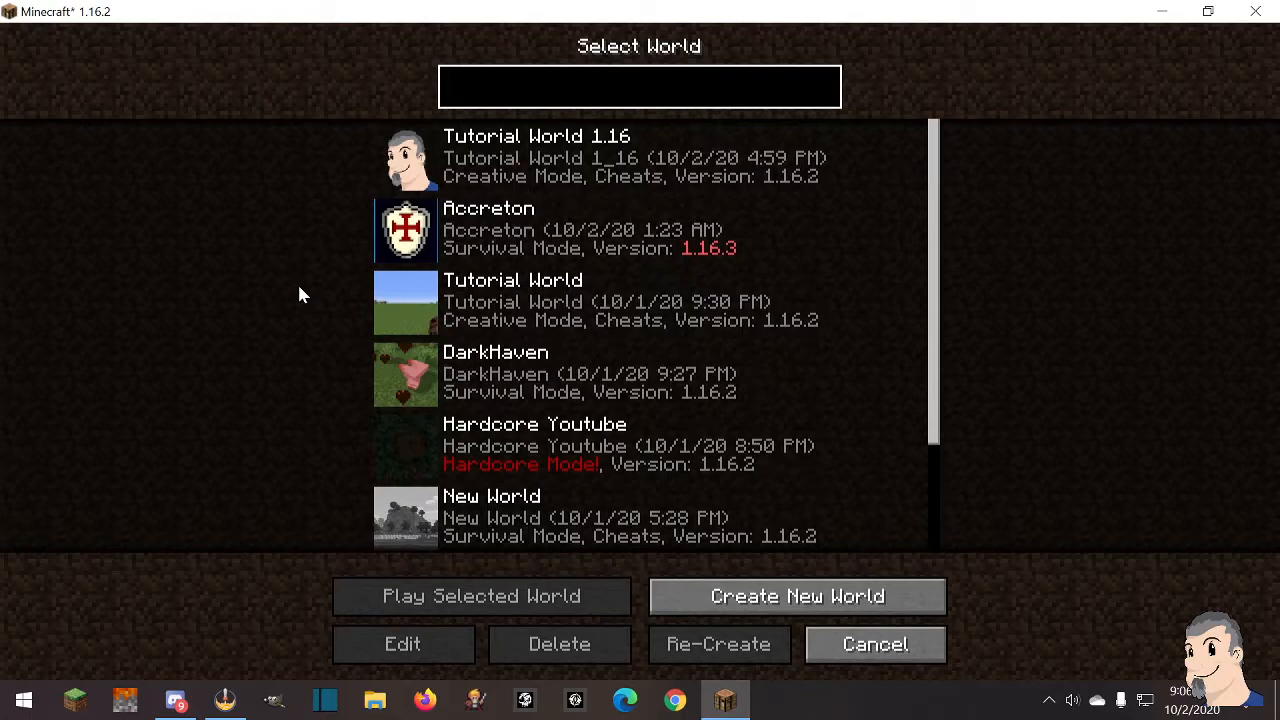
{"action": "left_click", "coordinate": [640, 88]}
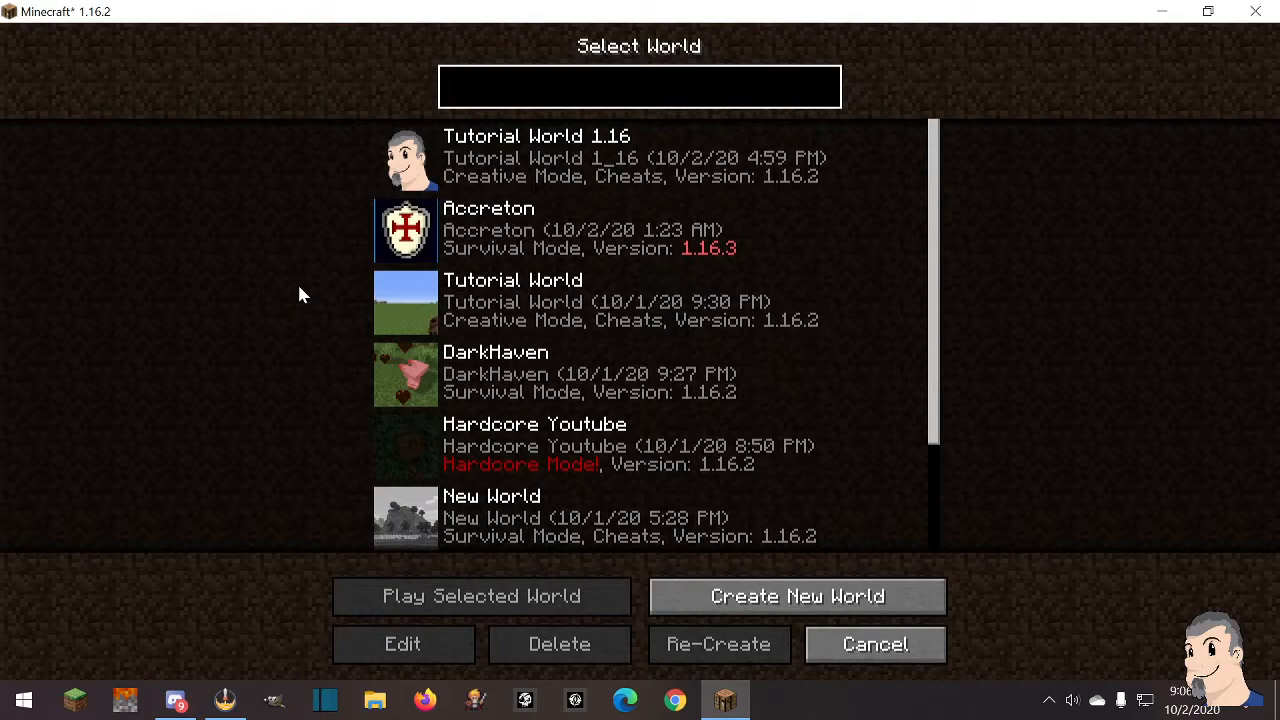
{"action": "left_click", "coordinate": [640, 86]}
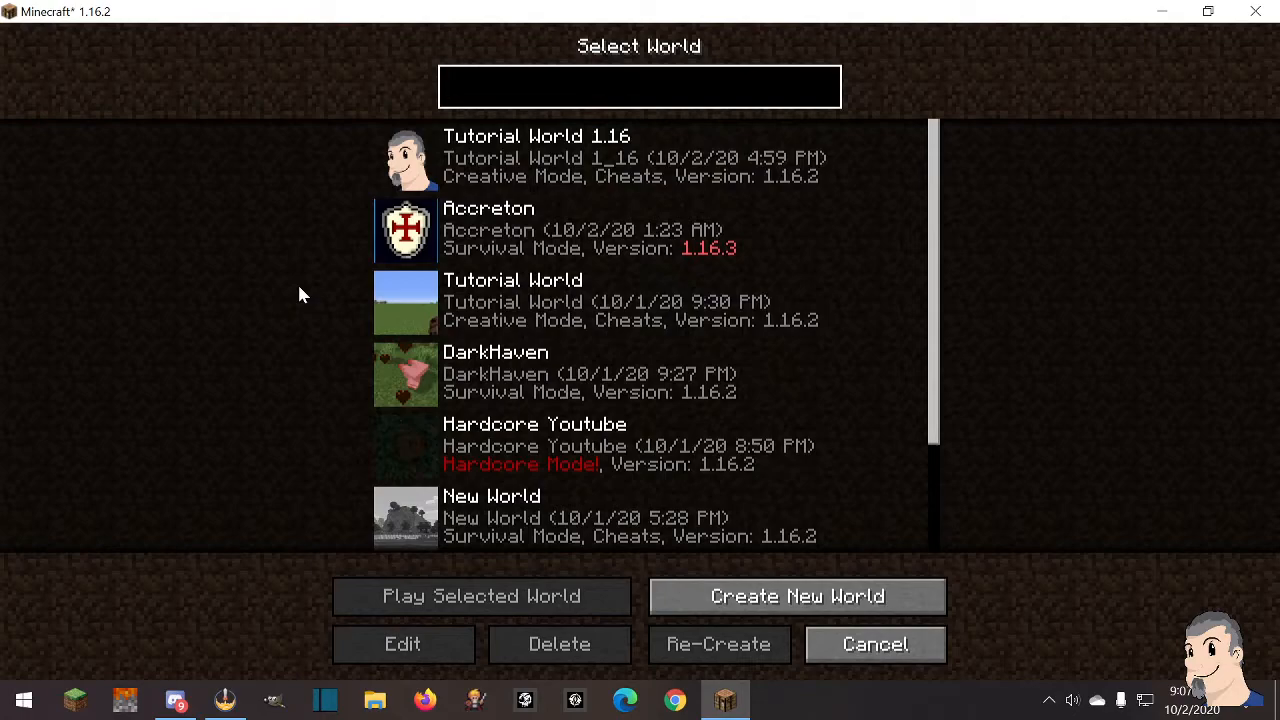
{"action": "left_click", "coordinate": [640, 88]}
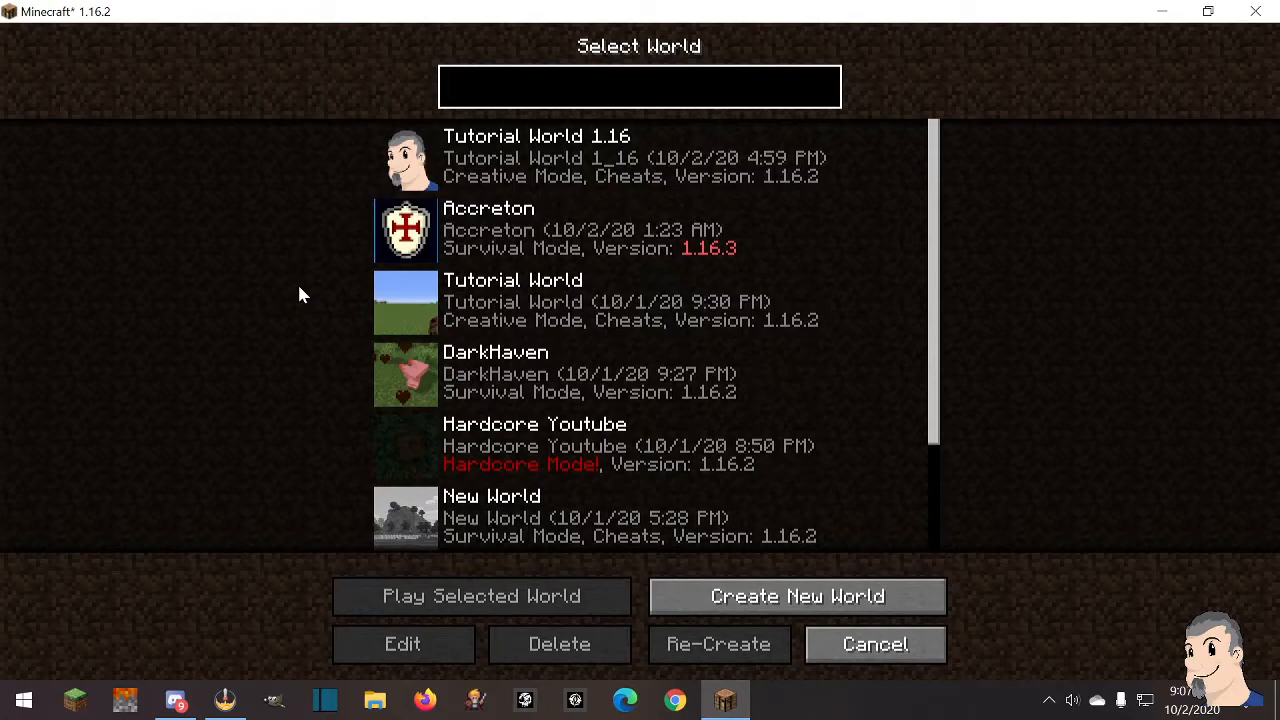
{"action": "left_click", "coordinate": [640, 86]}
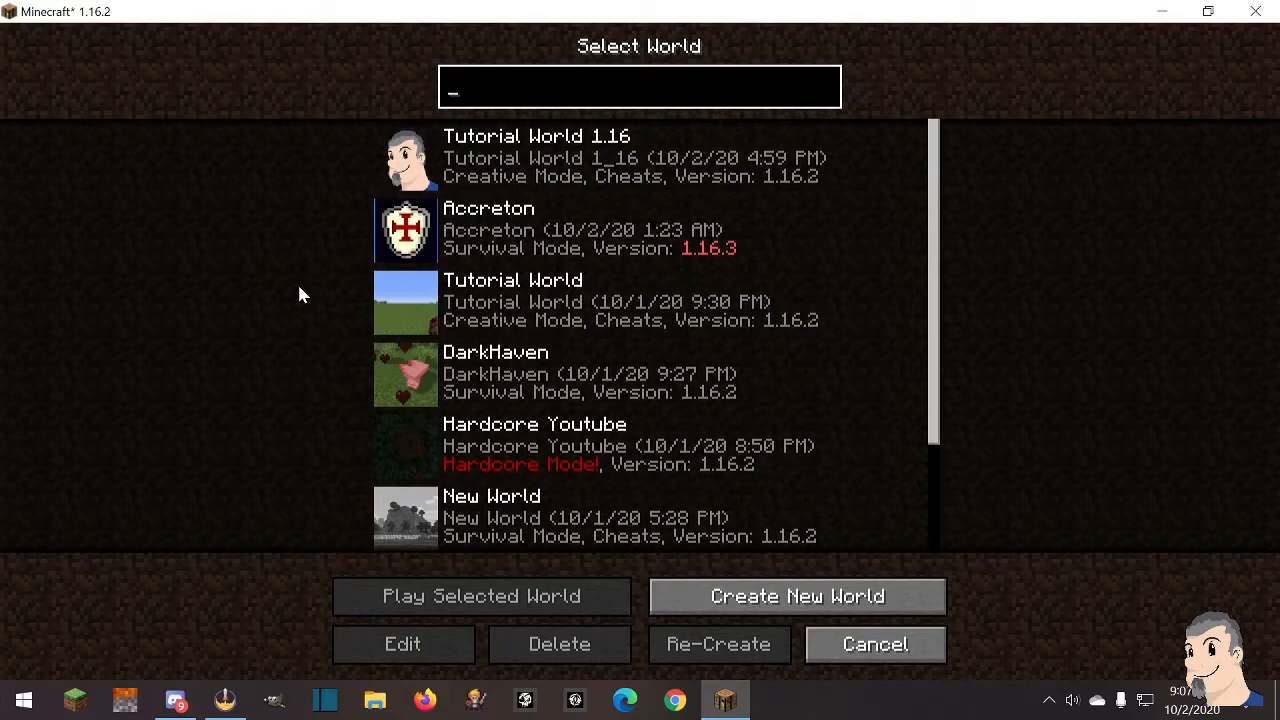